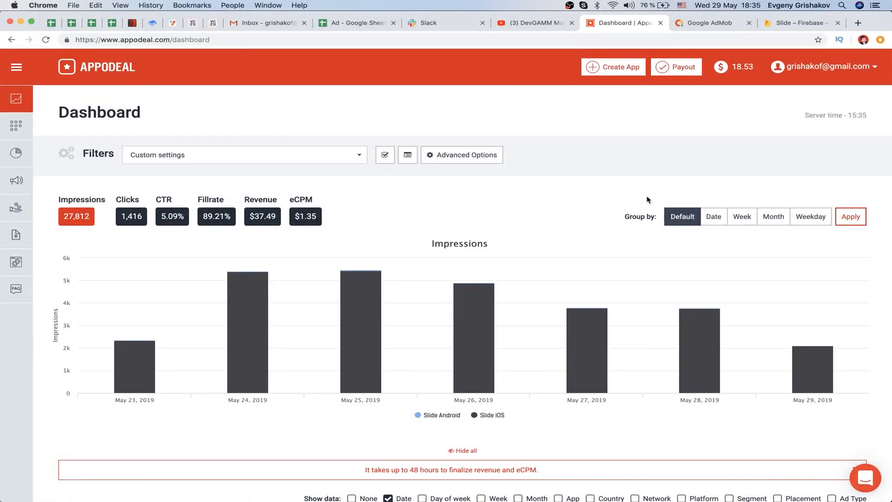
mouse_move(616, 200)
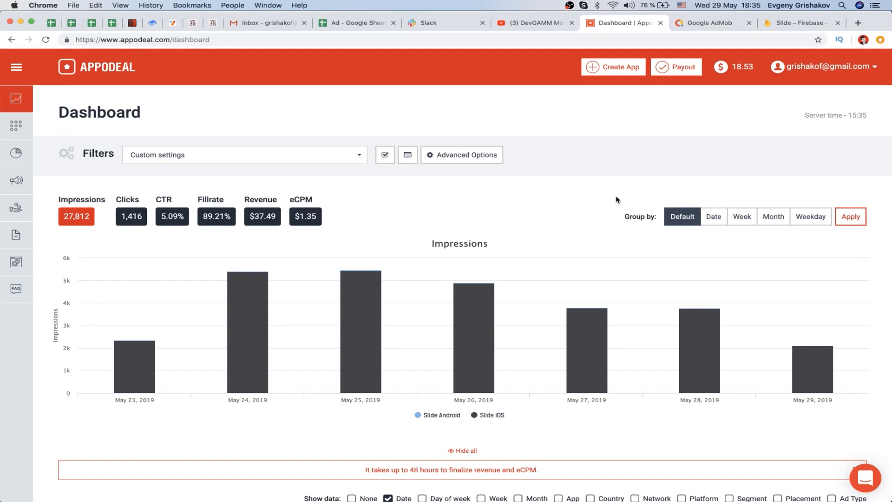
mouse_move(421, 228)
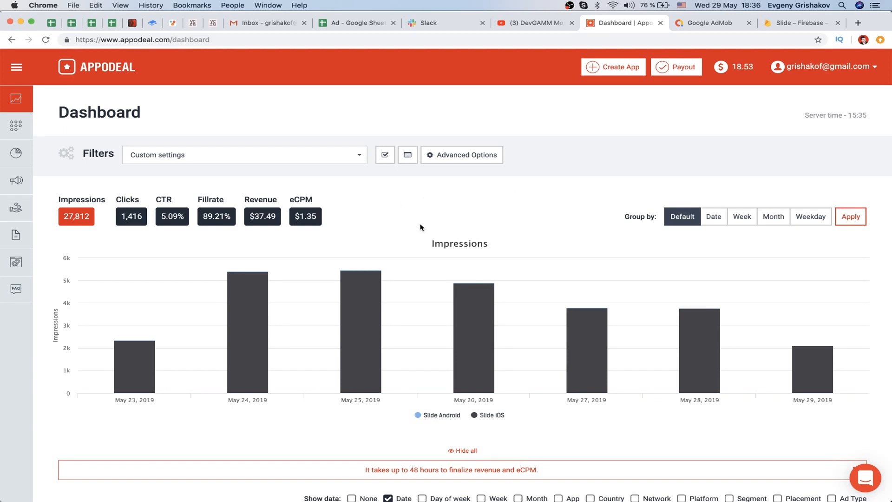
mouse_move(119, 67)
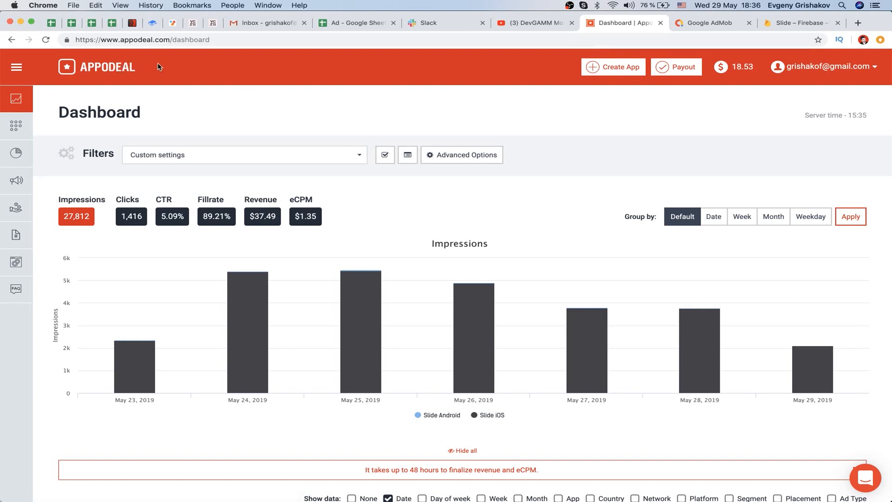
mouse_move(289, 108)
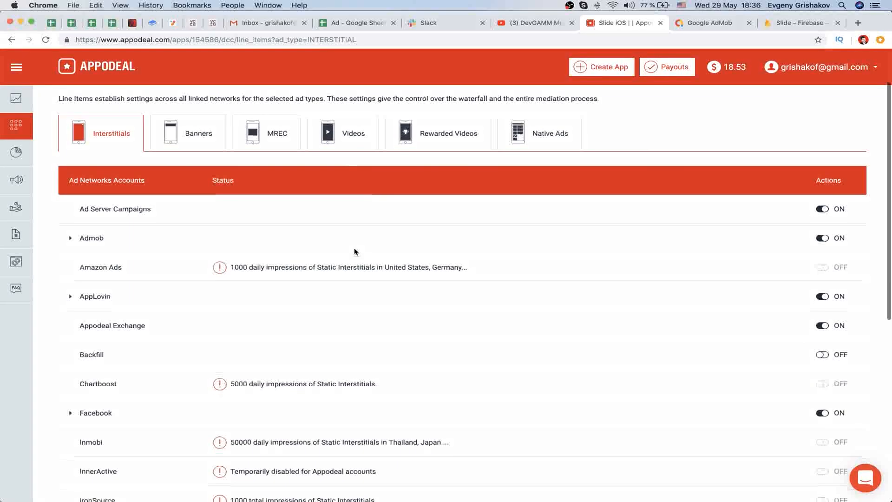
Scroll through the Slide iOS Interstitials line items to review the enabled ad networks
scroll(down, 3)
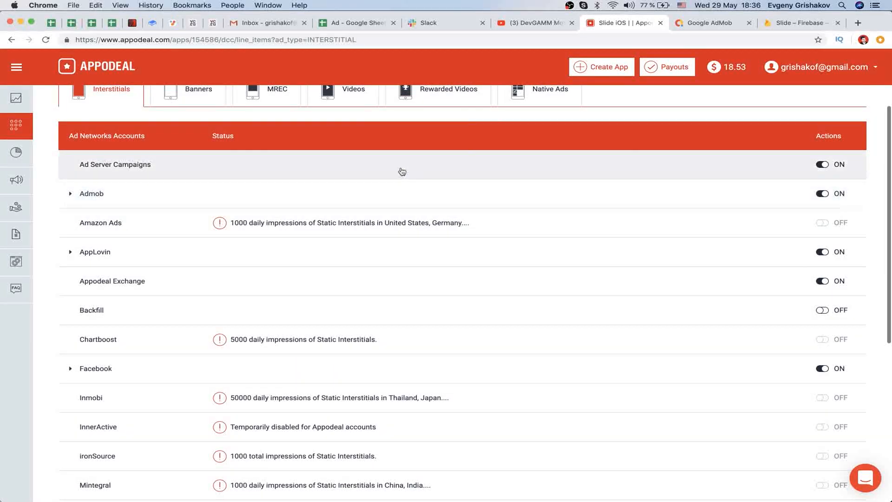
mouse_move(118, 201)
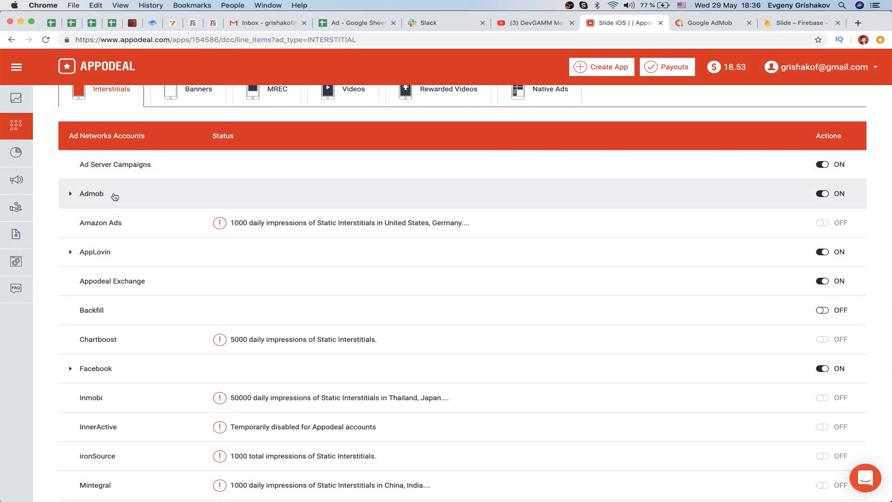
scroll(down, 3)
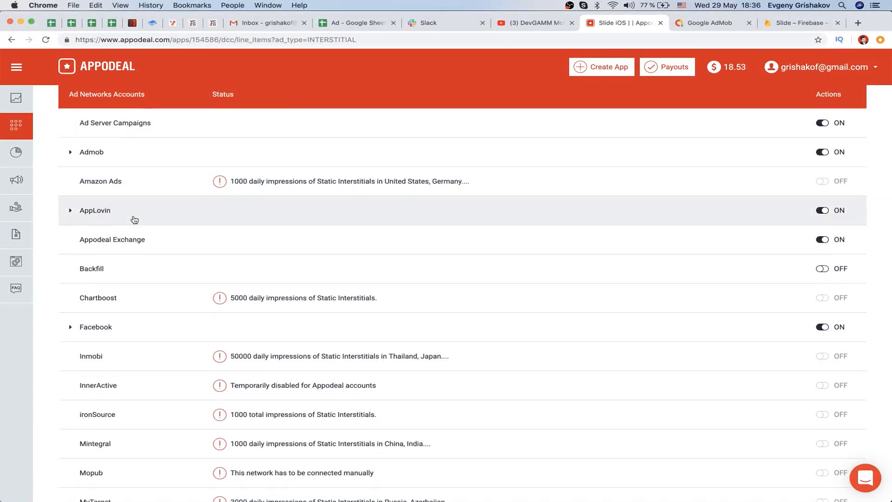
scroll(down, 3)
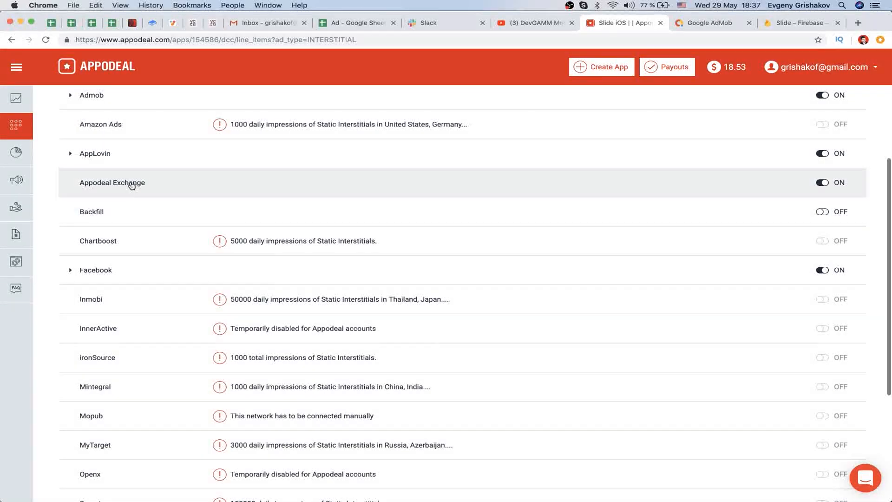
scroll(down, 3)
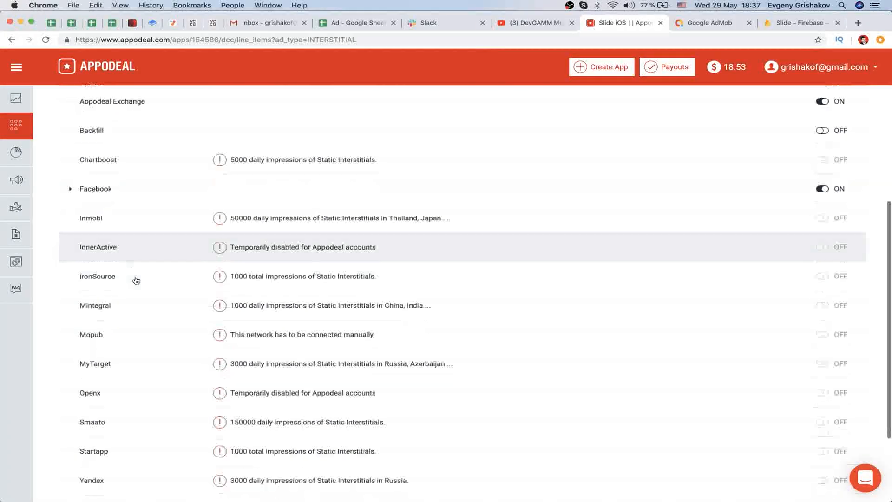
scroll(down, 3)
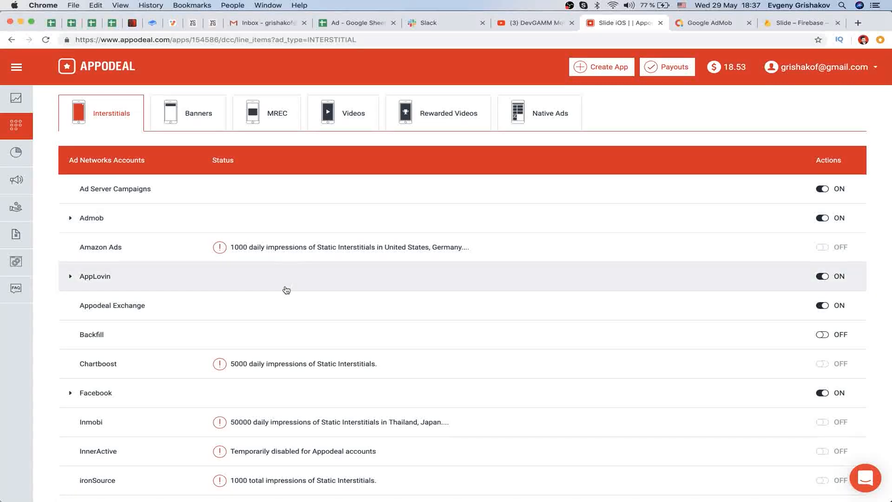
mouse_move(290, 308)
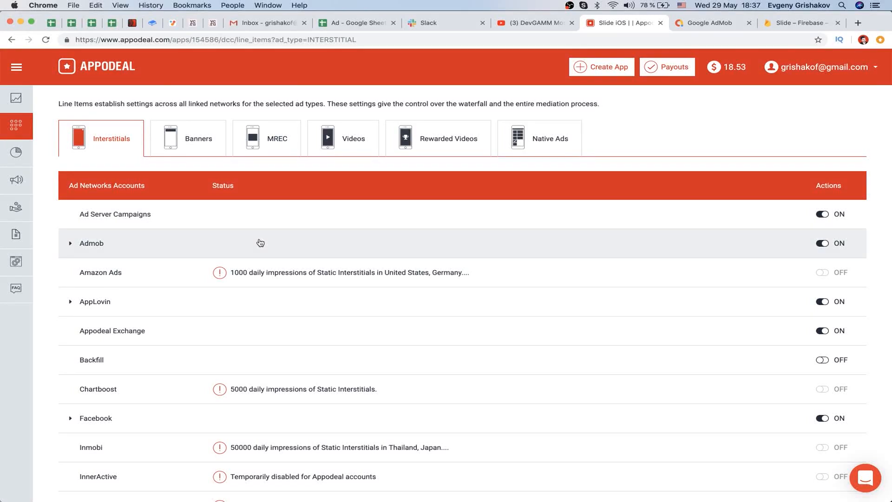
mouse_move(243, 245)
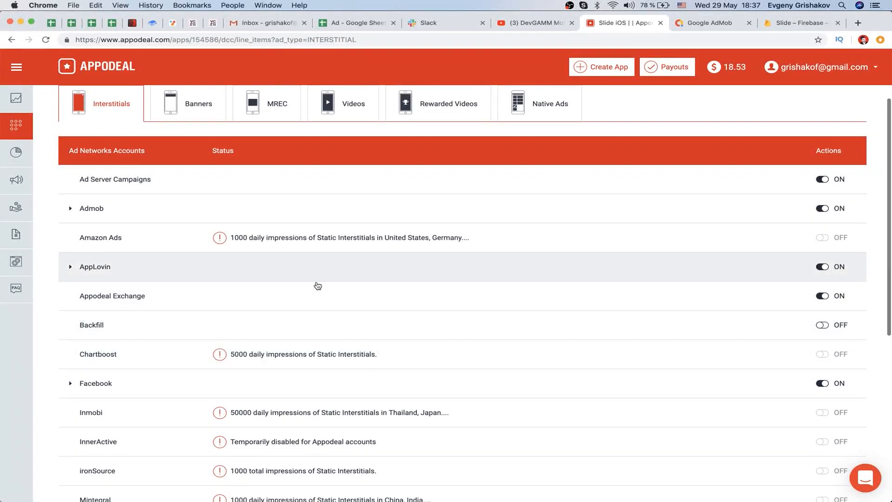
scroll(down, 3)
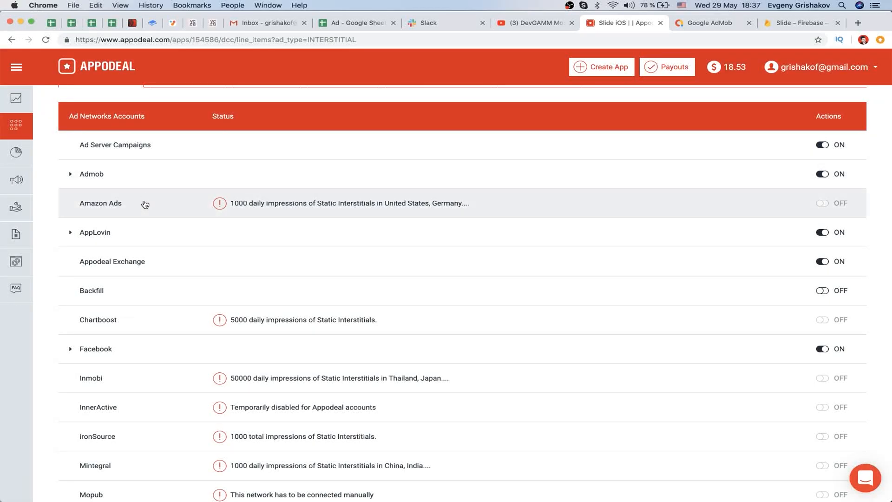
mouse_move(235, 213)
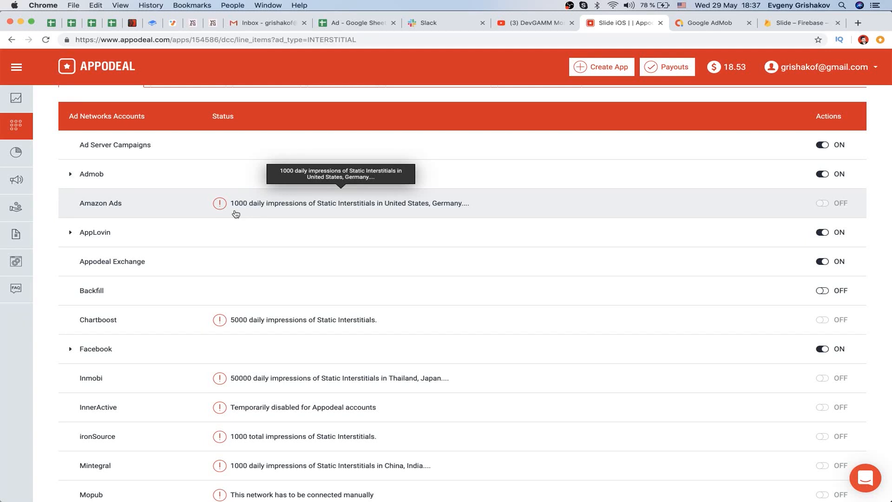
mouse_move(360, 211)
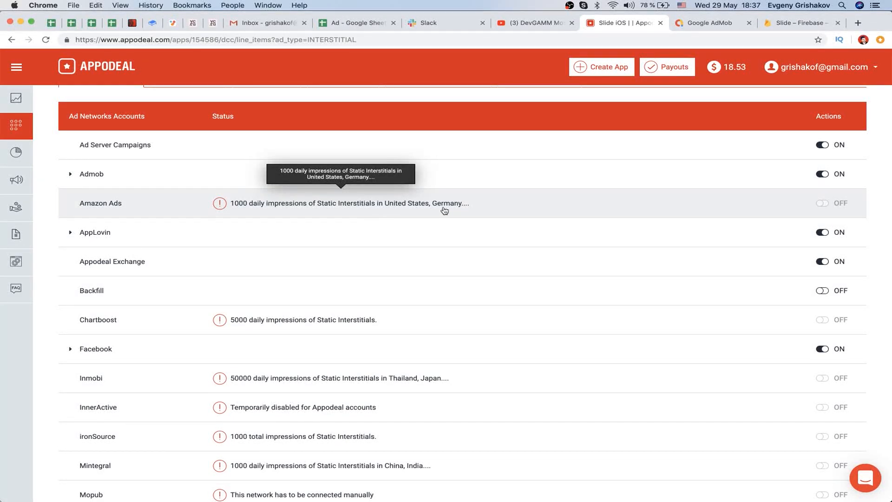
scroll(down, 3)
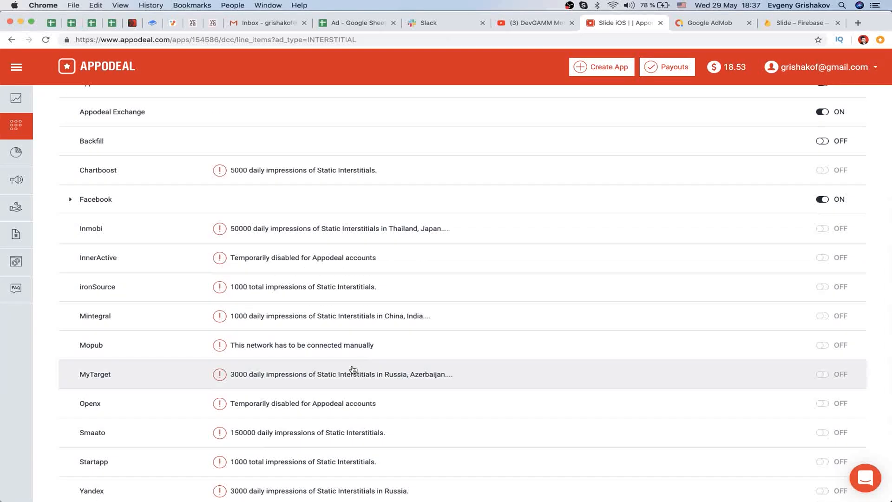
scroll(down, 3)
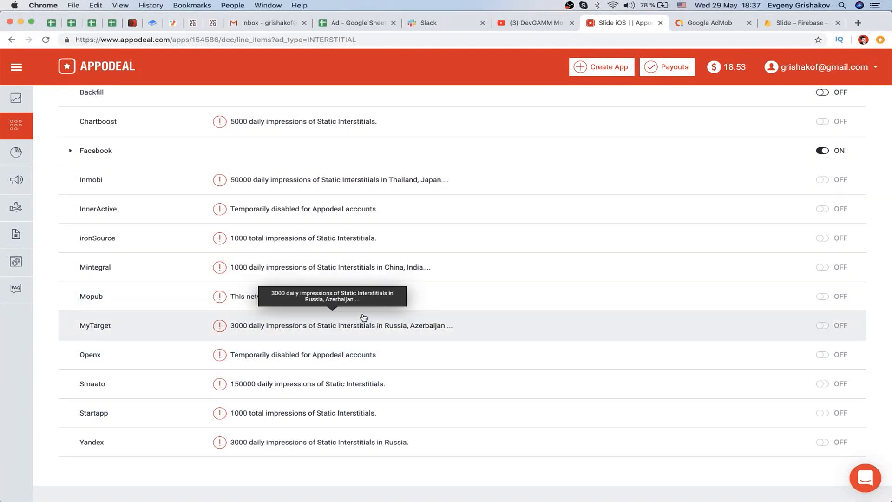
scroll(down, 3)
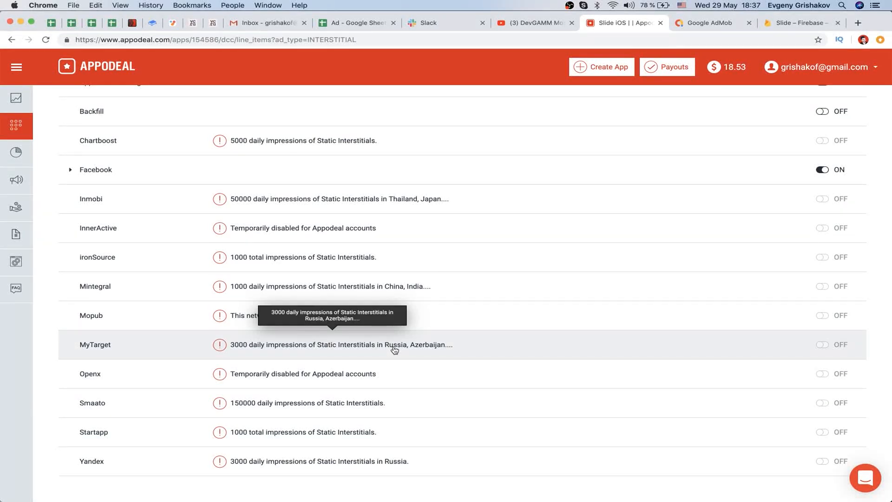
mouse_move(380, 275)
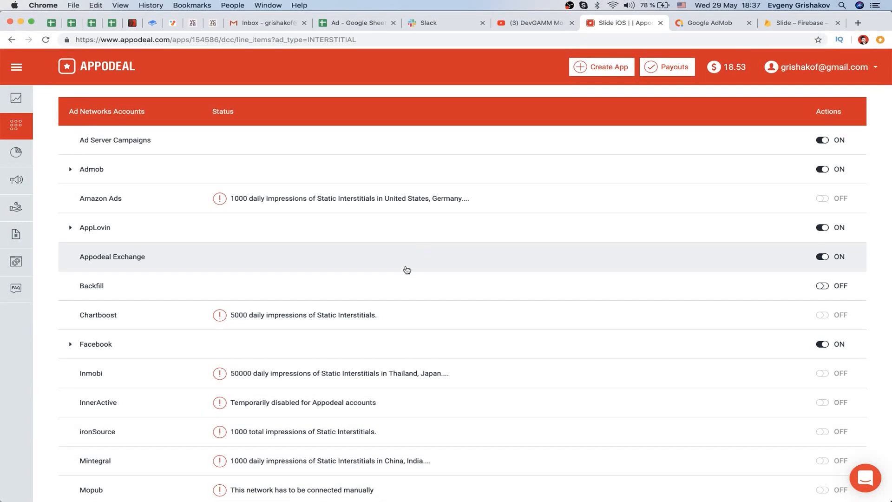
scroll(down, 3)
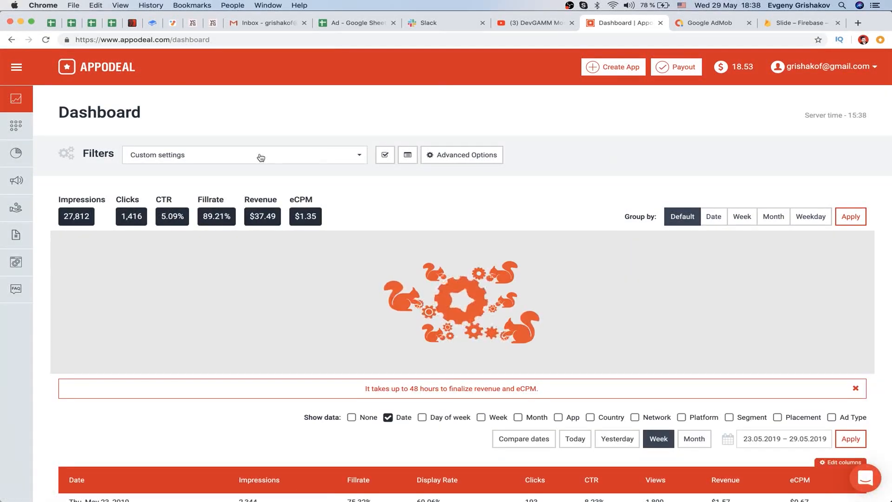
click(75, 217)
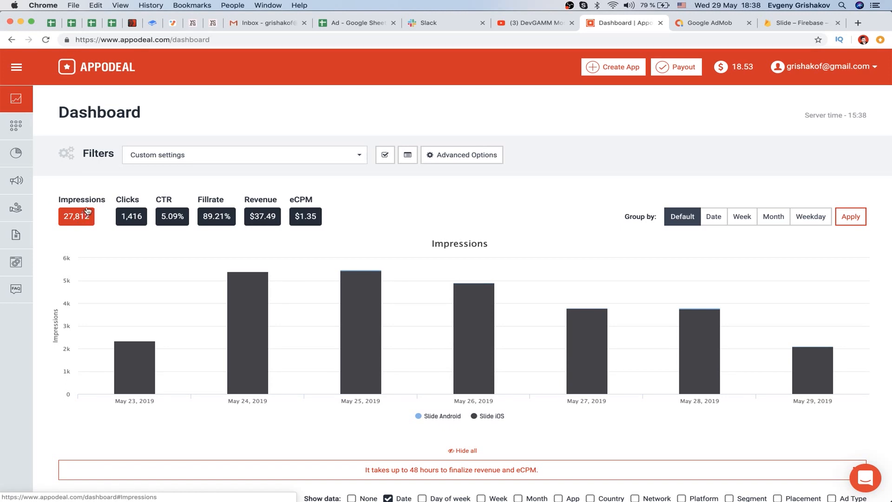
click(130, 217)
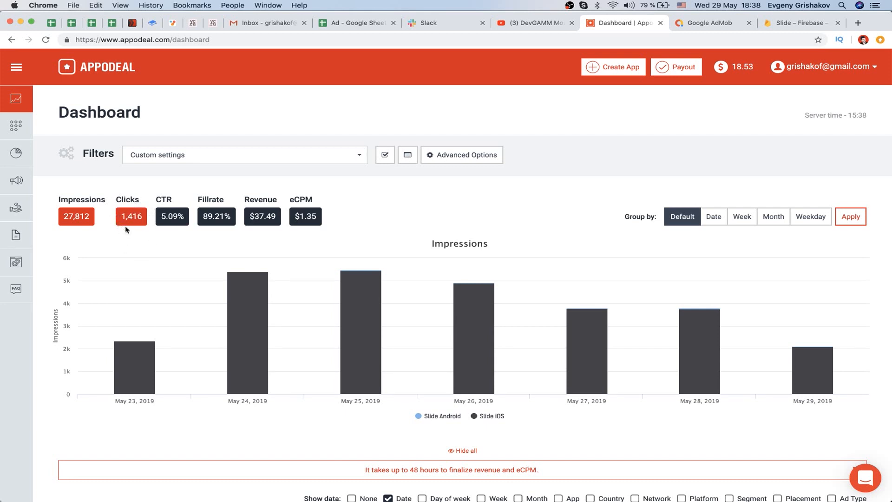
click(171, 217)
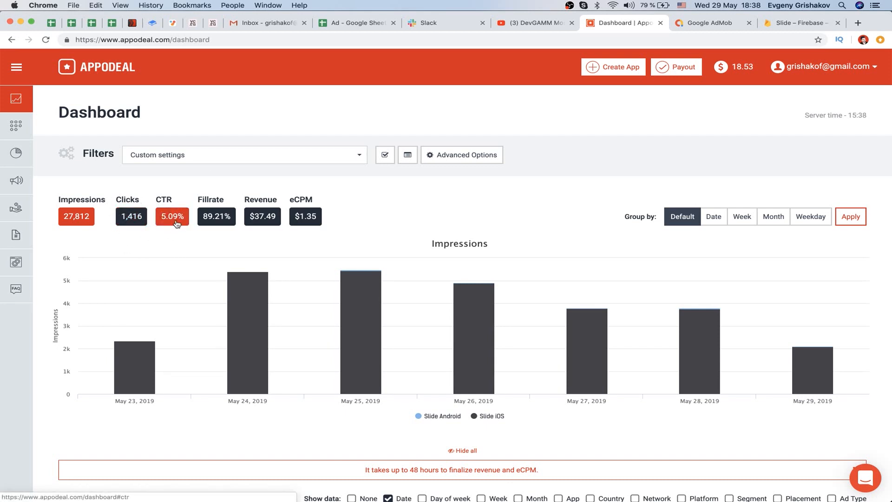
click(76, 217)
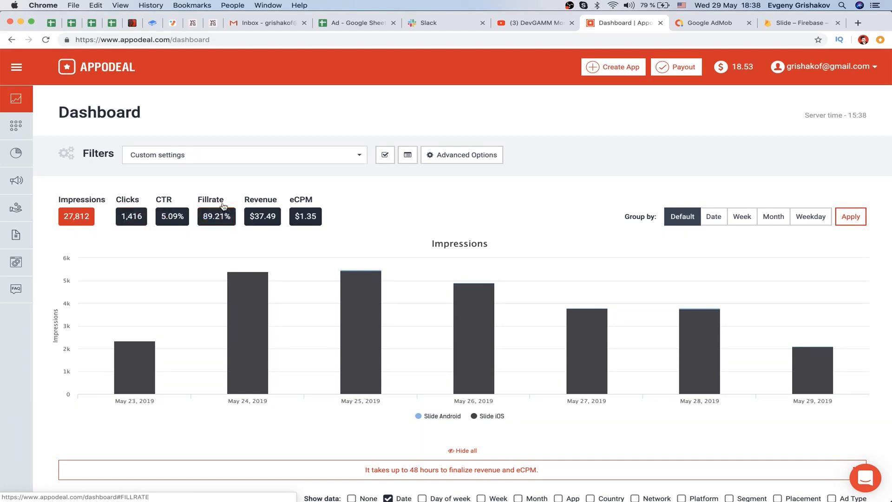
mouse_move(263, 186)
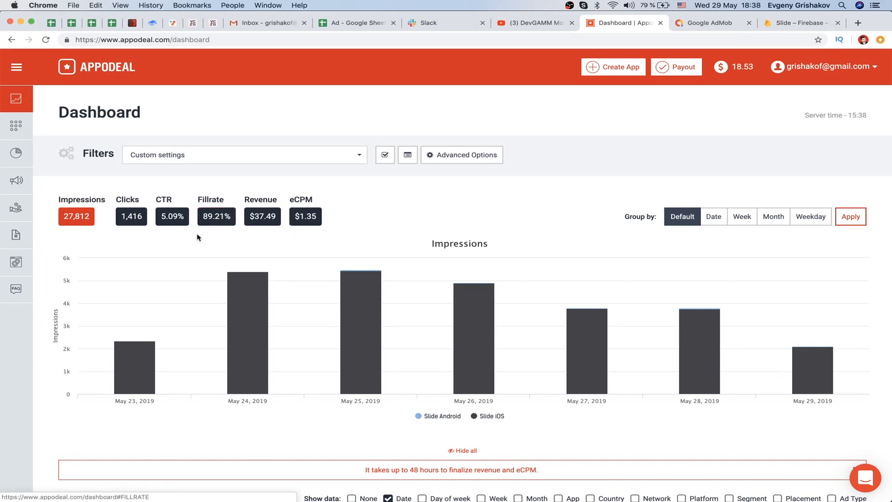
mouse_move(253, 249)
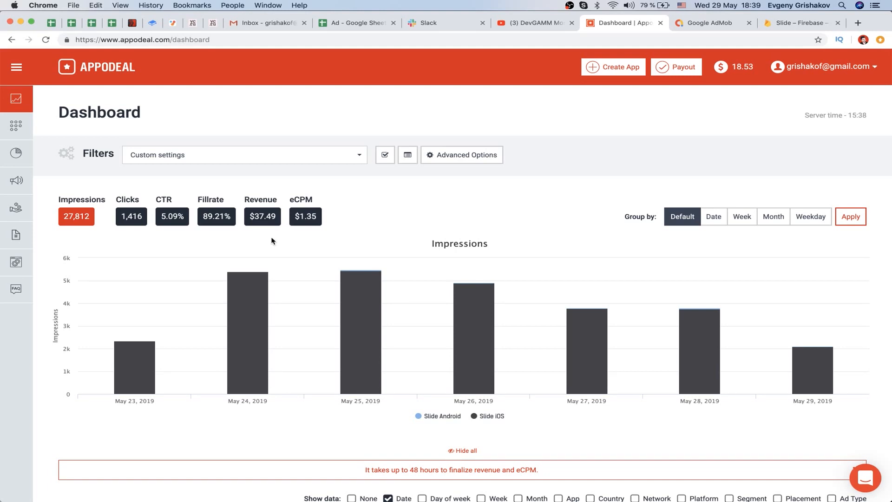
mouse_move(586, 333)
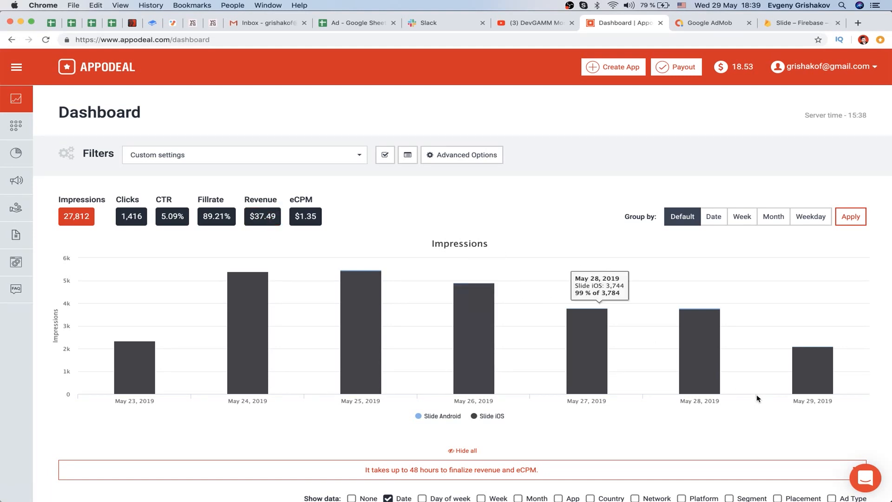
mouse_move(284, 244)
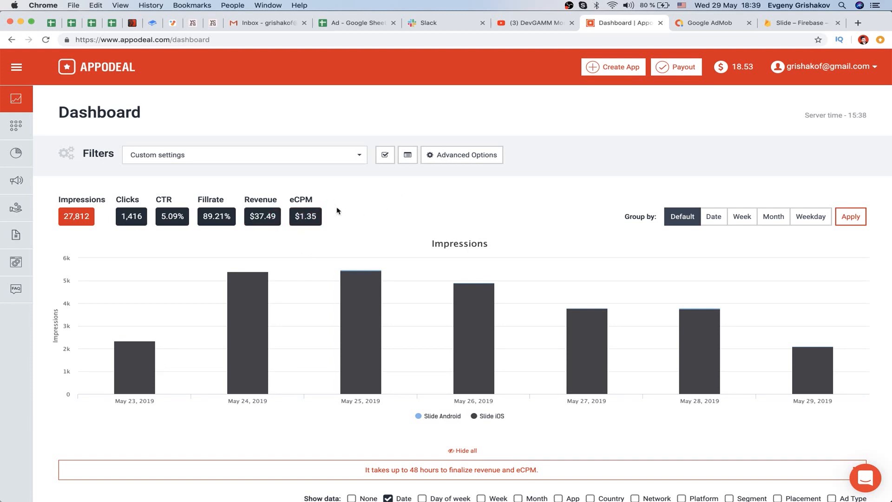
mouse_move(375, 214)
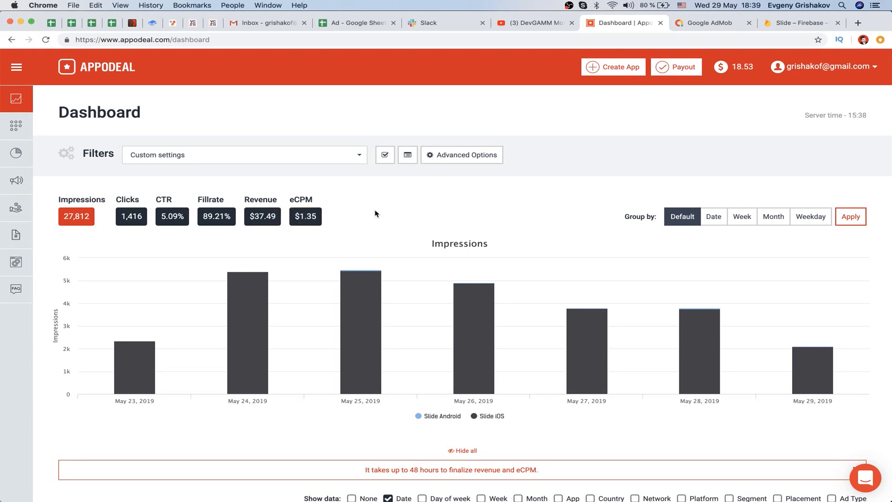
click(305, 217)
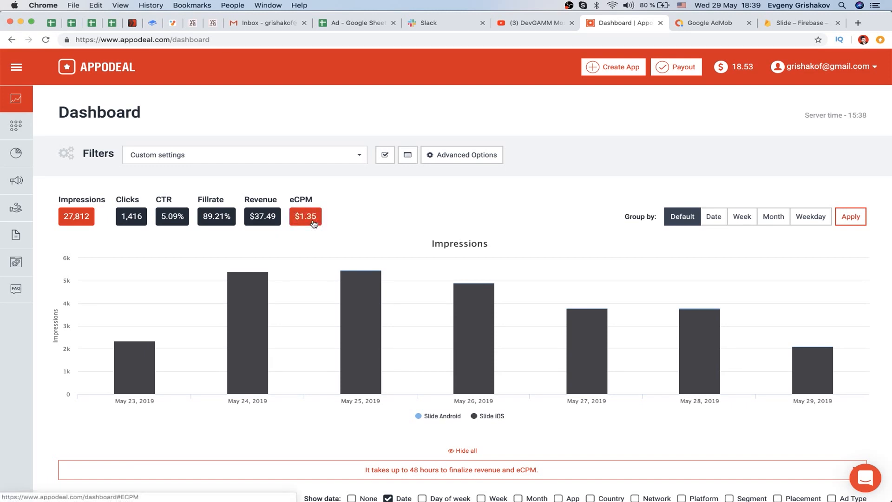
mouse_move(318, 222)
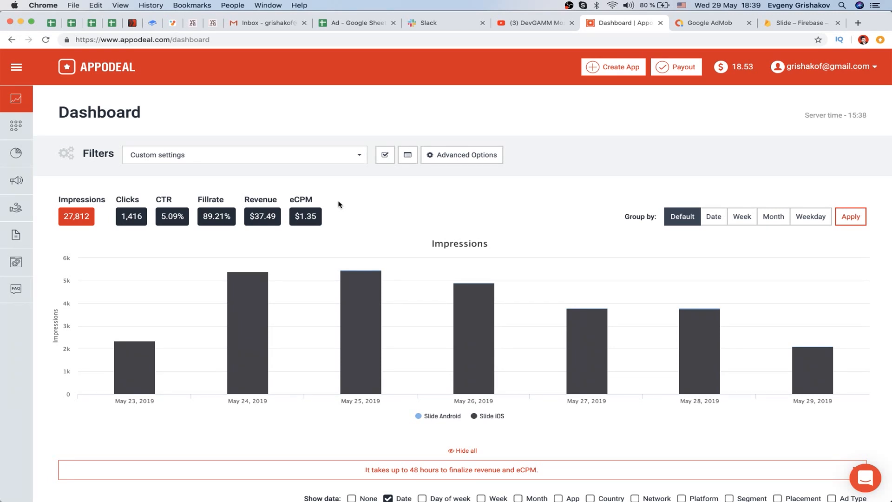
mouse_move(363, 225)
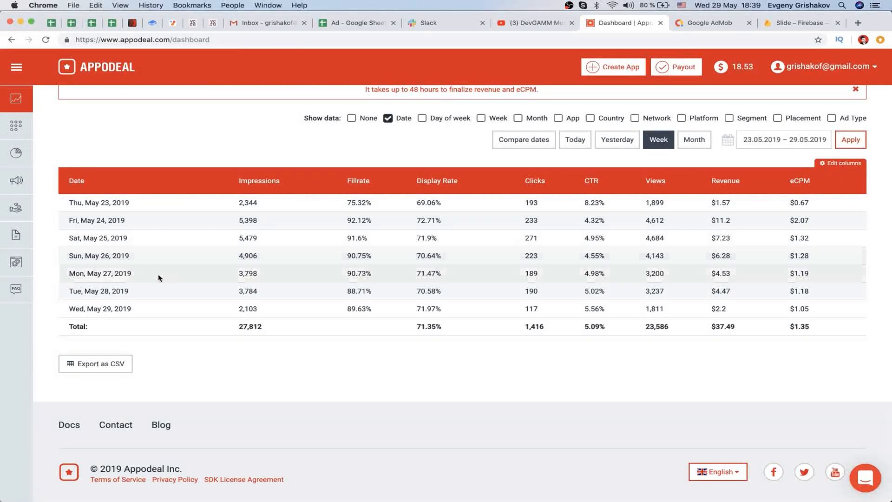
mouse_move(533, 267)
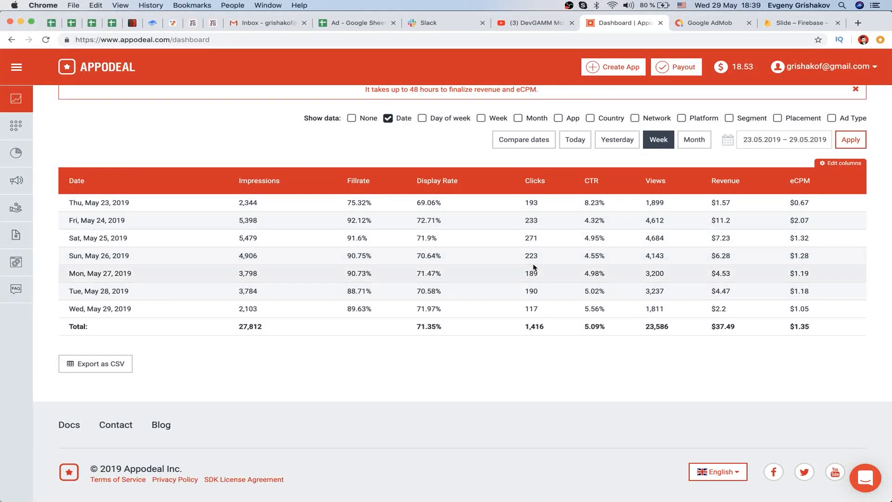
mouse_move(799, 222)
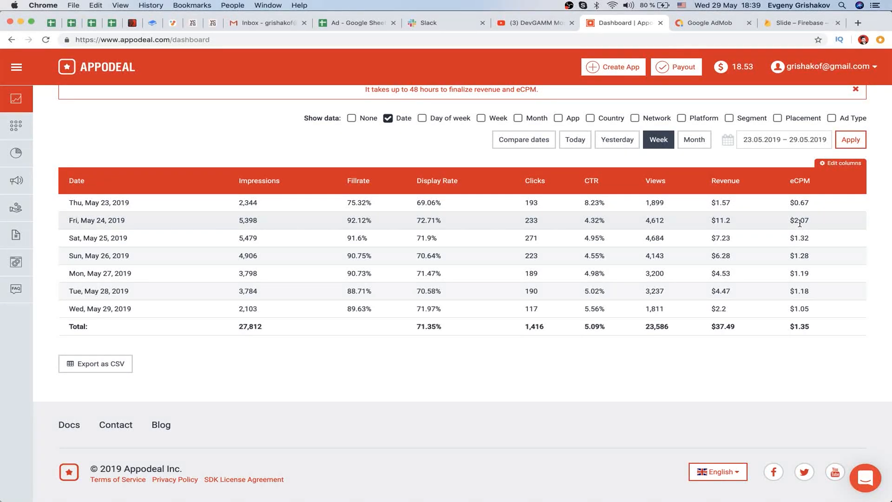
mouse_move(796, 222)
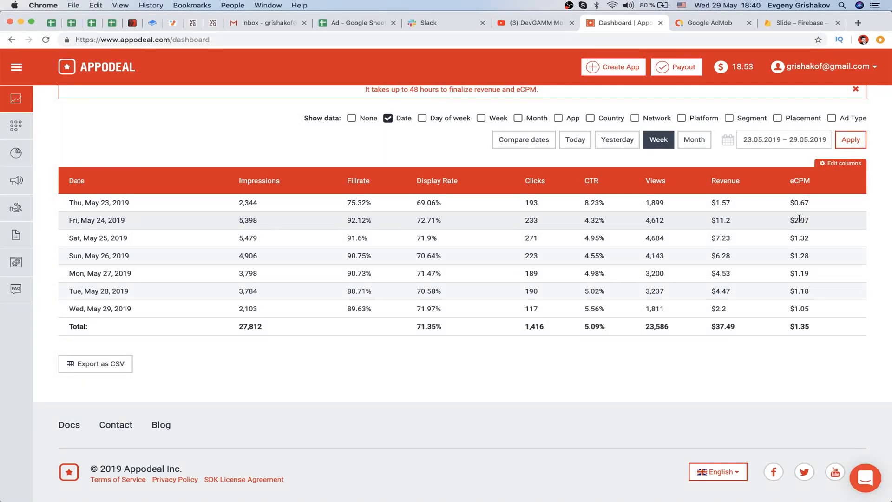
mouse_move(801, 229)
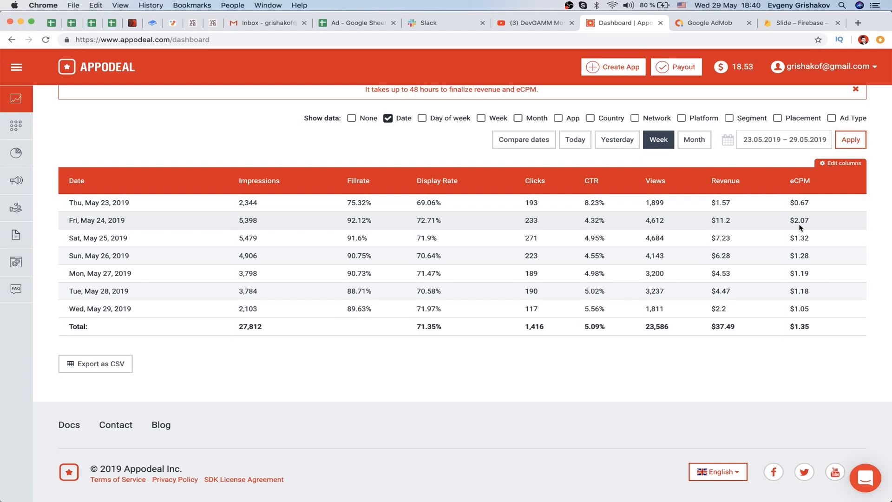
mouse_move(813, 225)
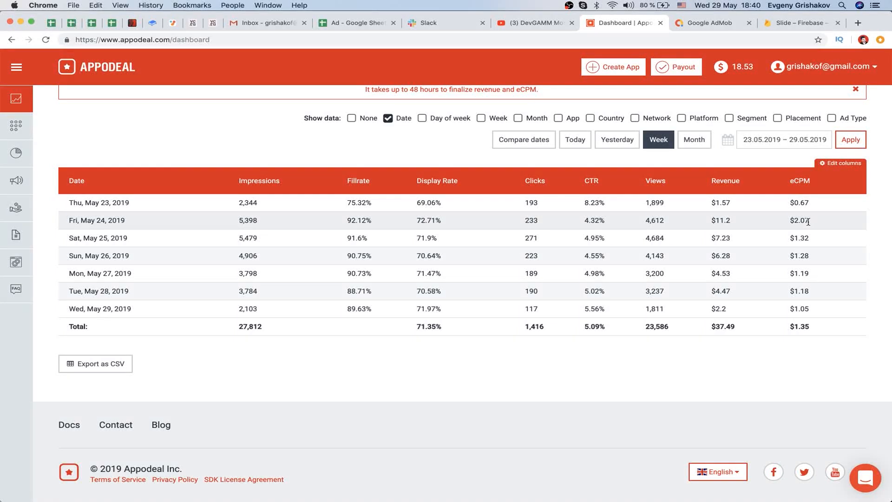
click(708, 22)
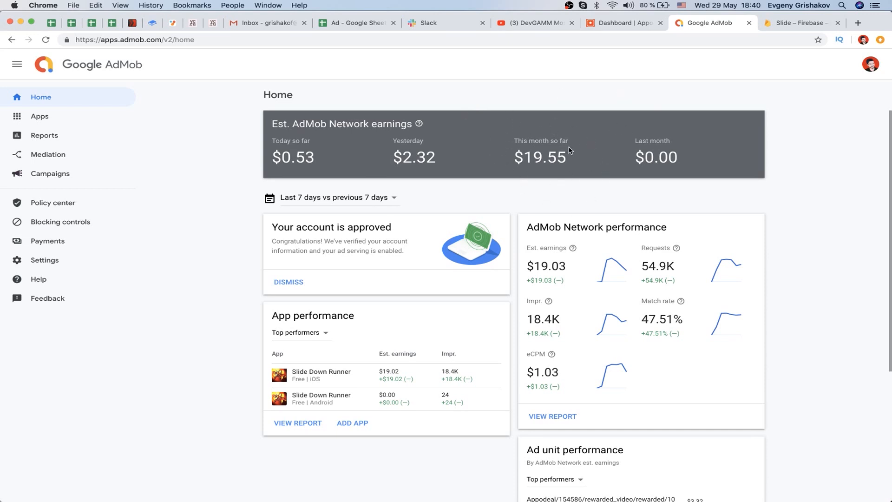
click(620, 23)
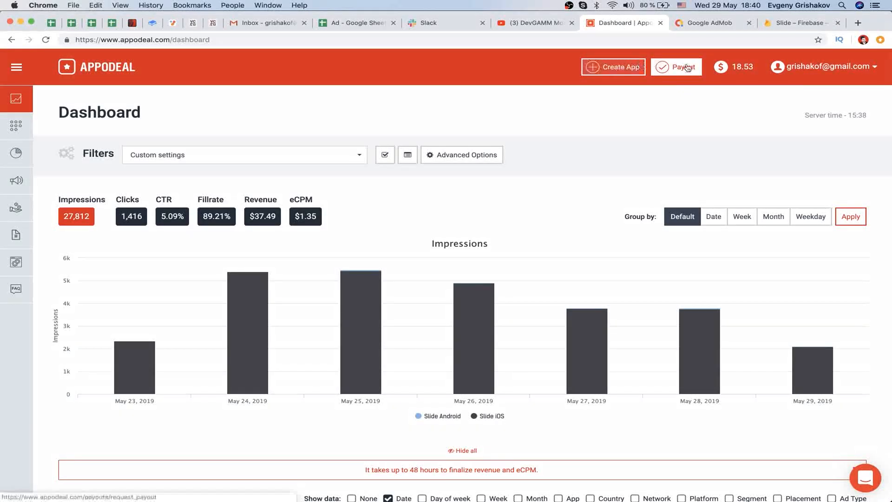
mouse_move(740, 90)
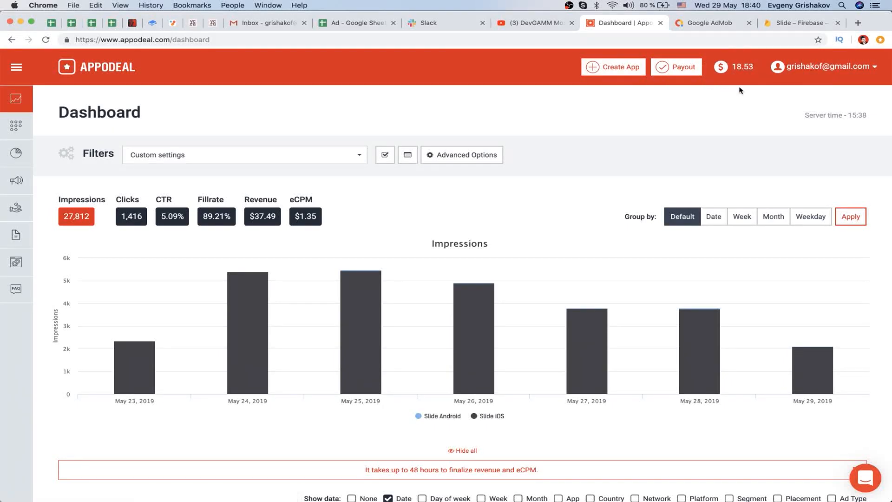
Switch to the AdMob Home page and read the daily eCPM values for Slide Down Runner
click(707, 22)
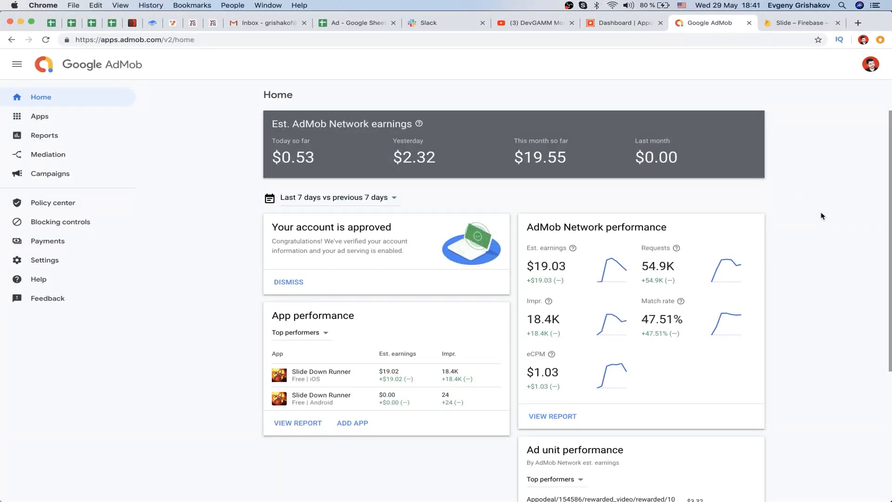
mouse_move(828, 172)
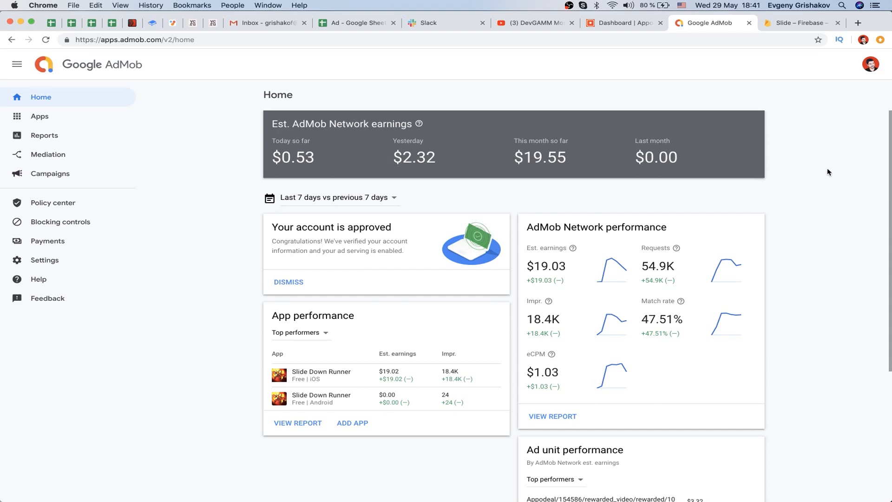
mouse_move(821, 173)
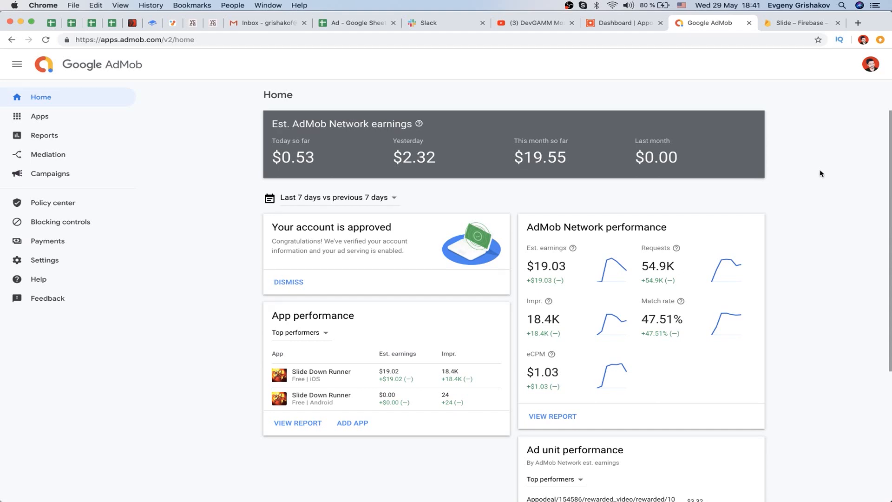
scroll(down, 3)
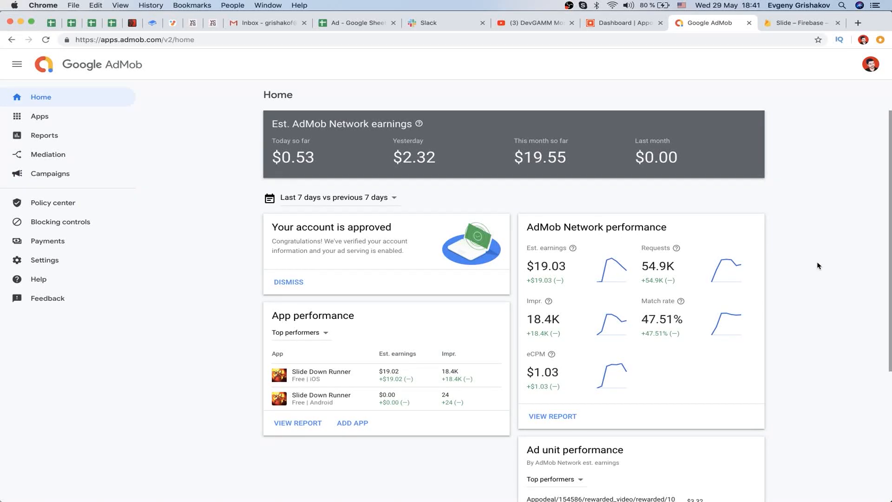
mouse_move(703, 225)
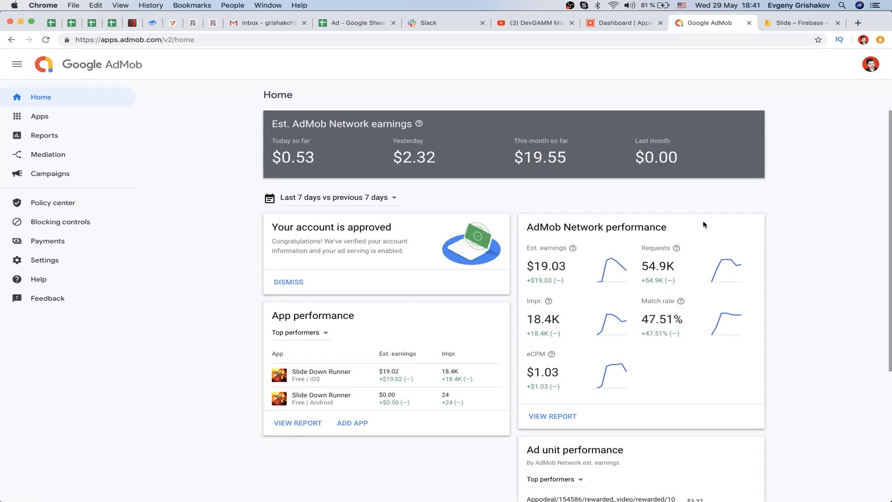
scroll(down, 3)
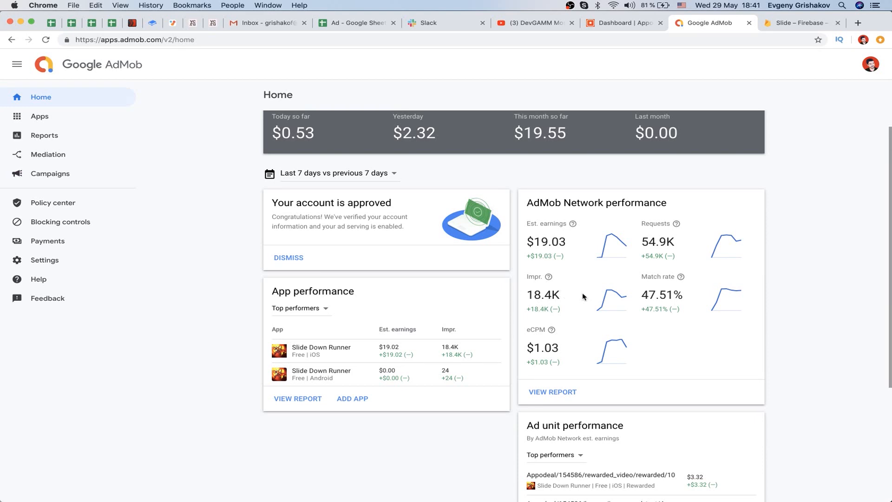
mouse_move(612, 298)
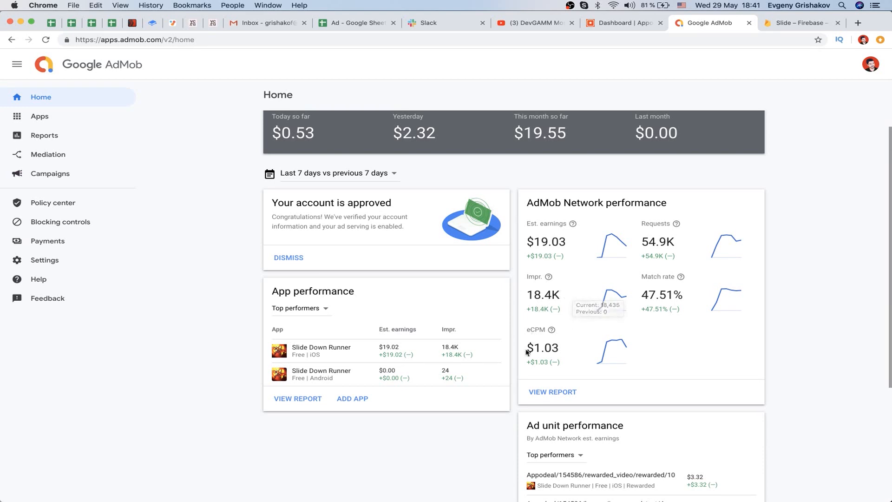
mouse_move(569, 331)
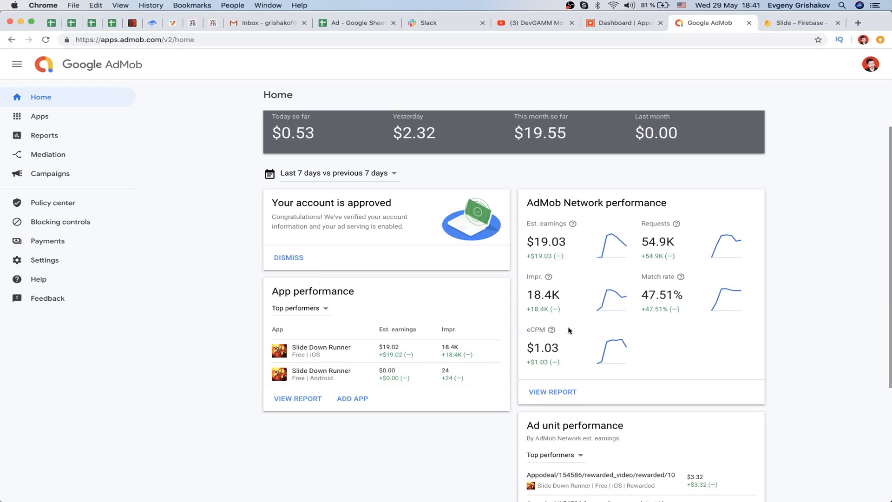
mouse_move(571, 348)
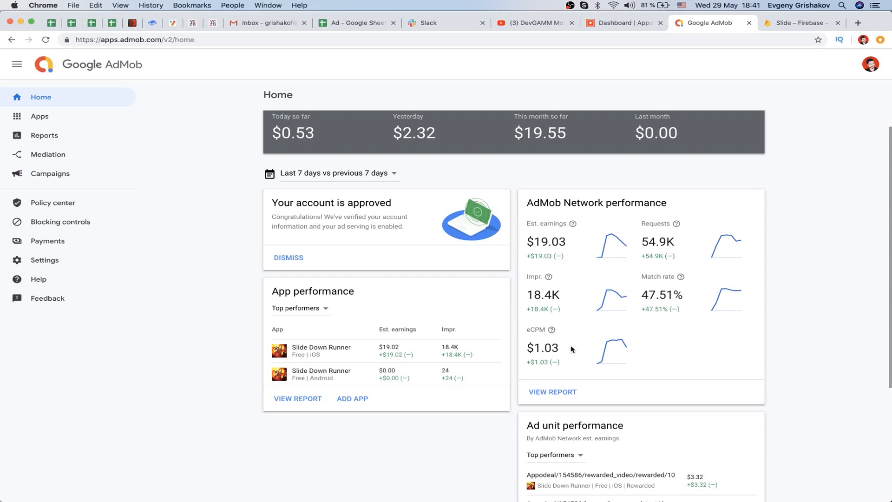
mouse_move(711, 349)
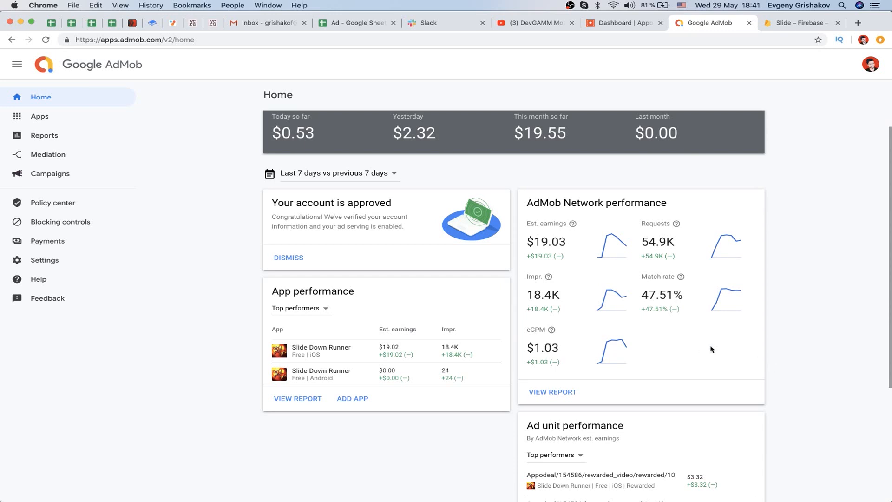
mouse_move(620, 347)
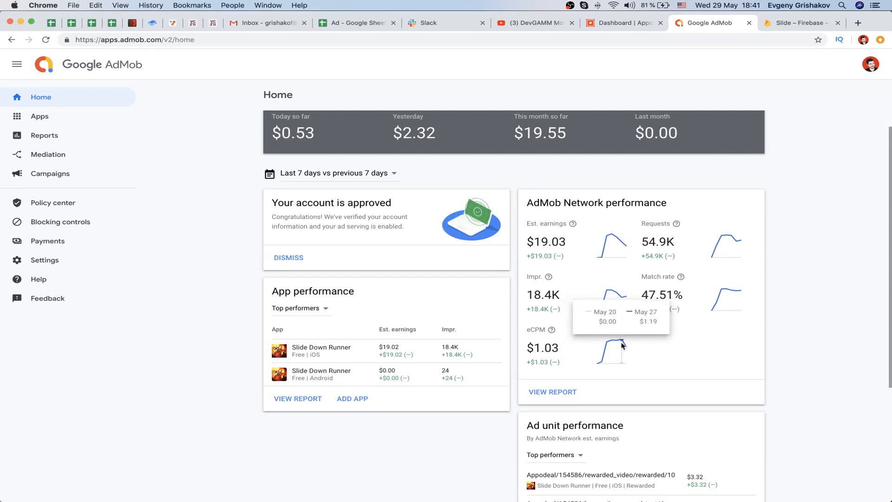
mouse_move(605, 346)
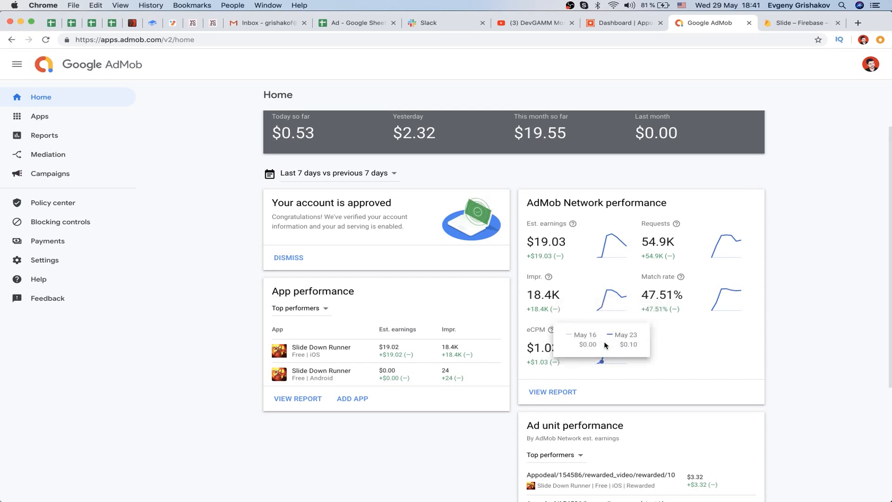
Switch to the Slide Firebase project overview showing DAU, day-1 retention and revenue
click(800, 22)
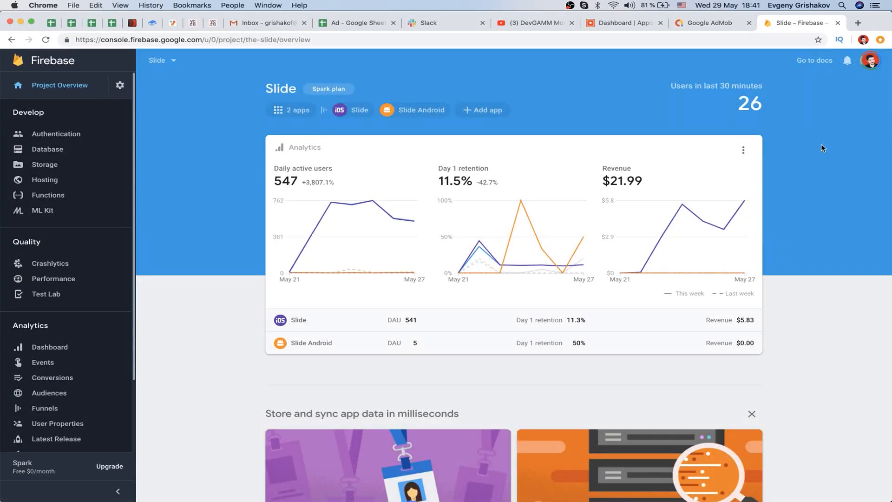
mouse_move(818, 103)
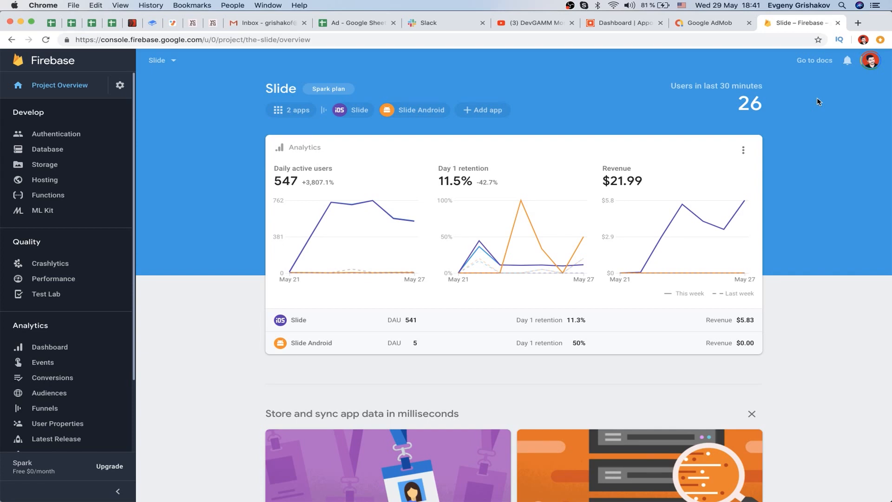
mouse_move(814, 205)
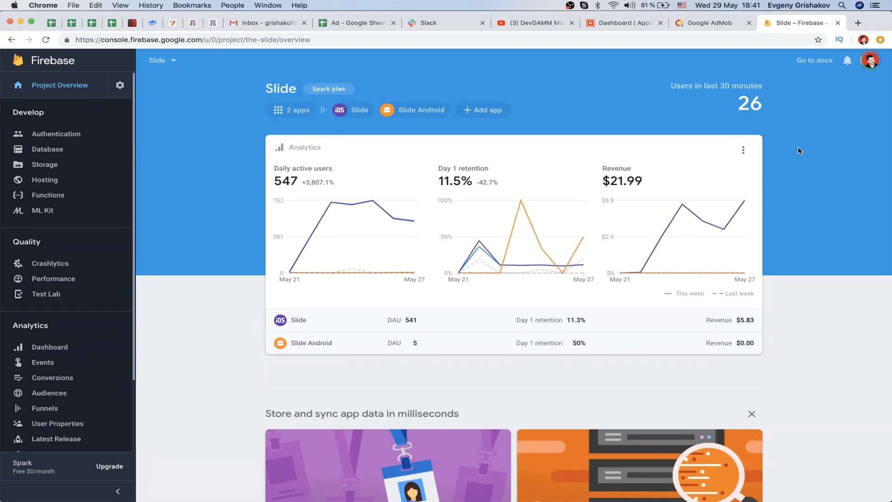
mouse_move(284, 181)
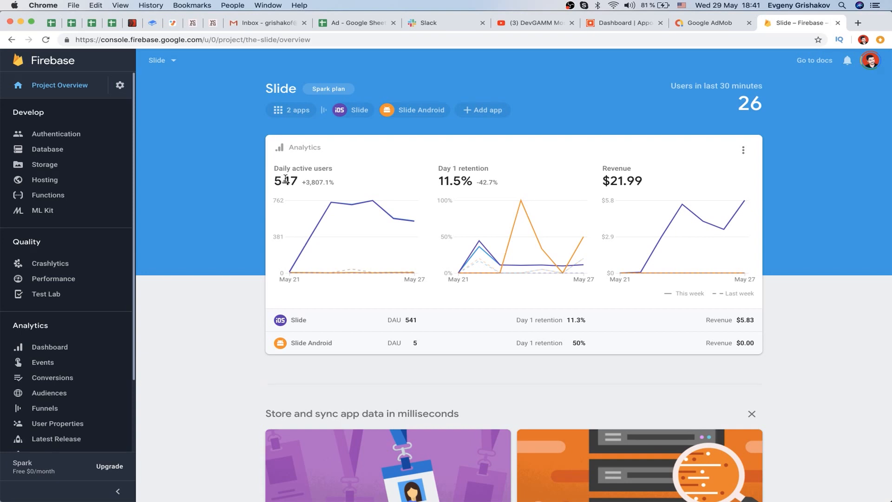
mouse_move(382, 286)
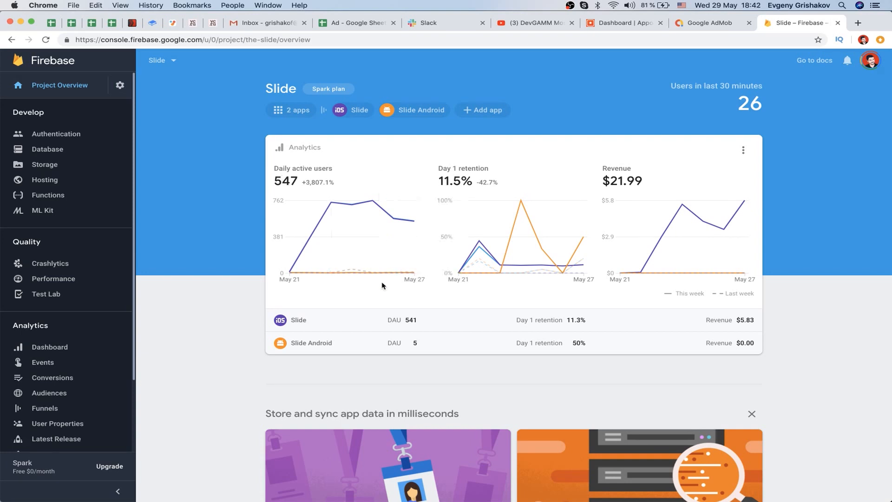
mouse_move(375, 340)
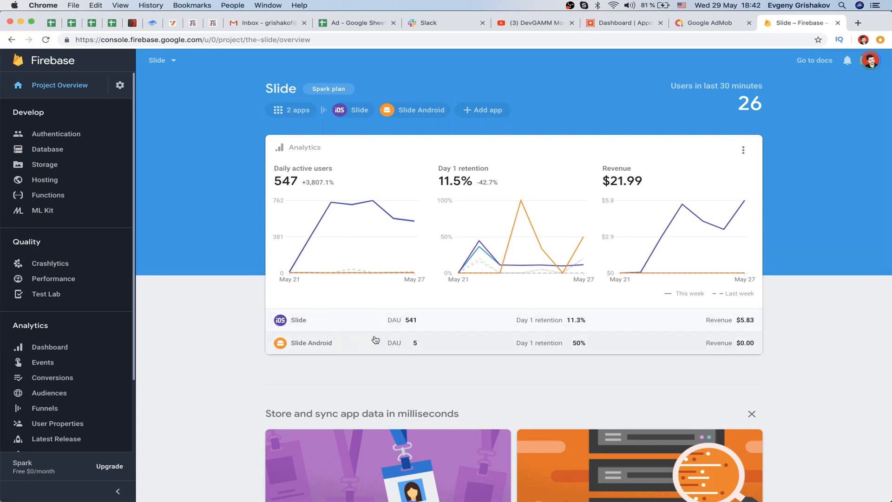
mouse_move(417, 334)
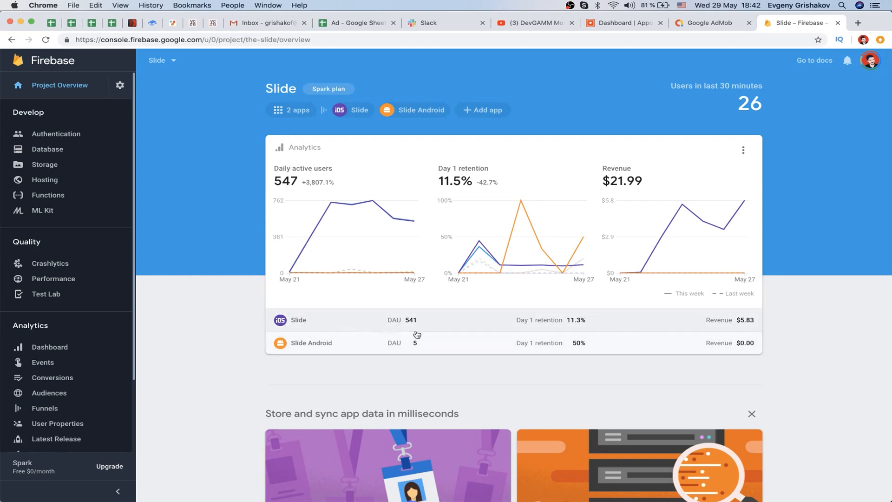
mouse_move(333, 325)
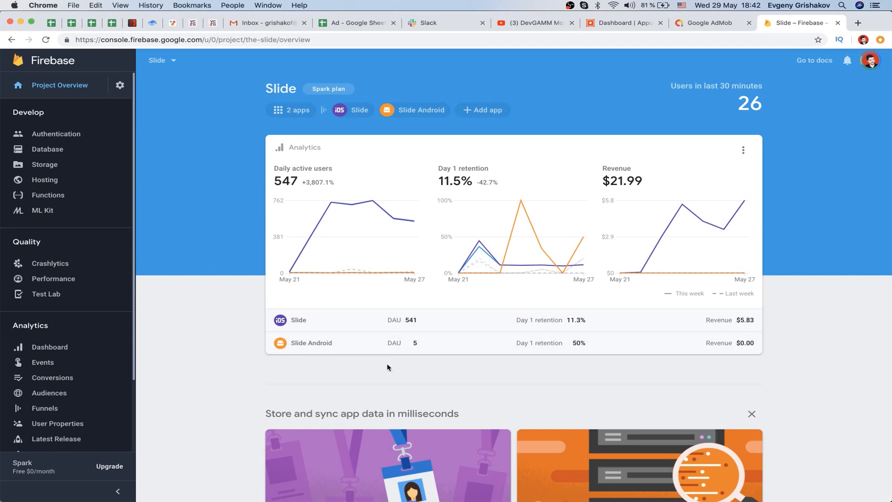
mouse_move(440, 388)
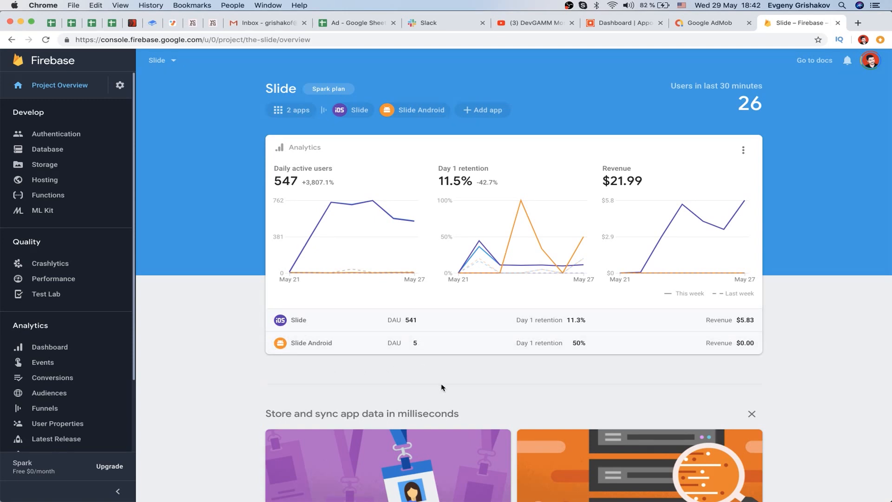
mouse_move(324, 368)
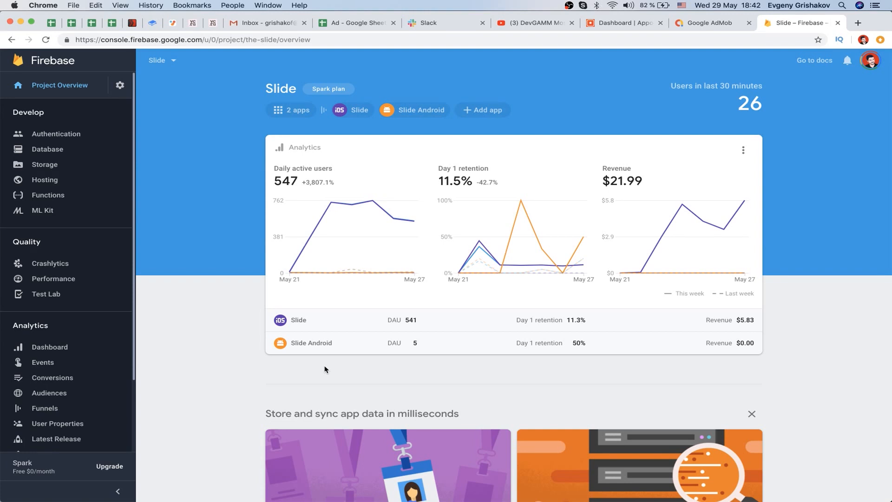
mouse_move(468, 146)
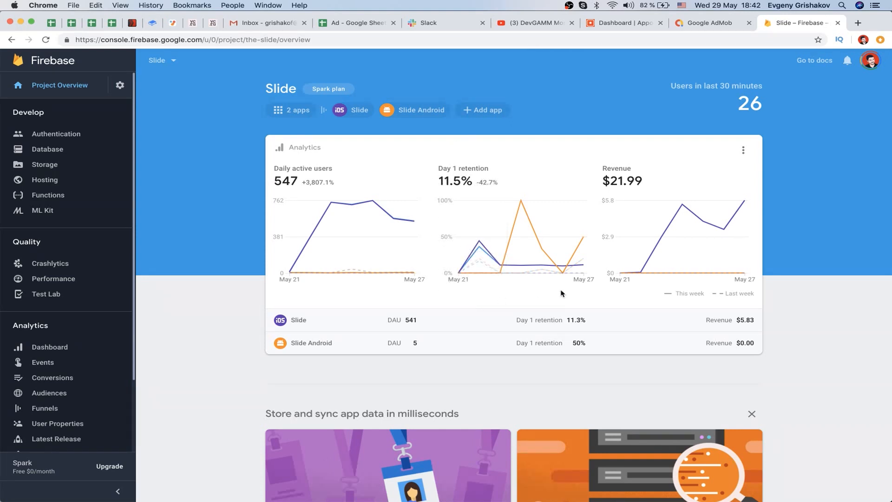
mouse_move(529, 165)
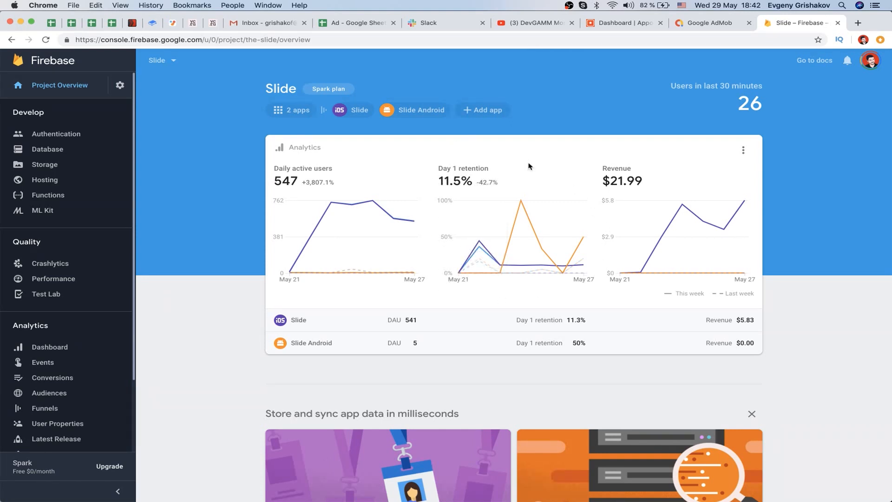
mouse_move(474, 167)
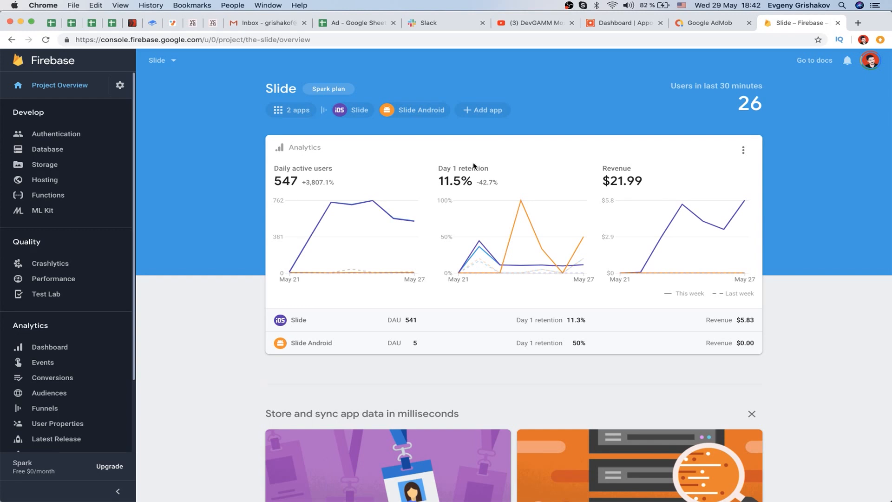
mouse_move(434, 173)
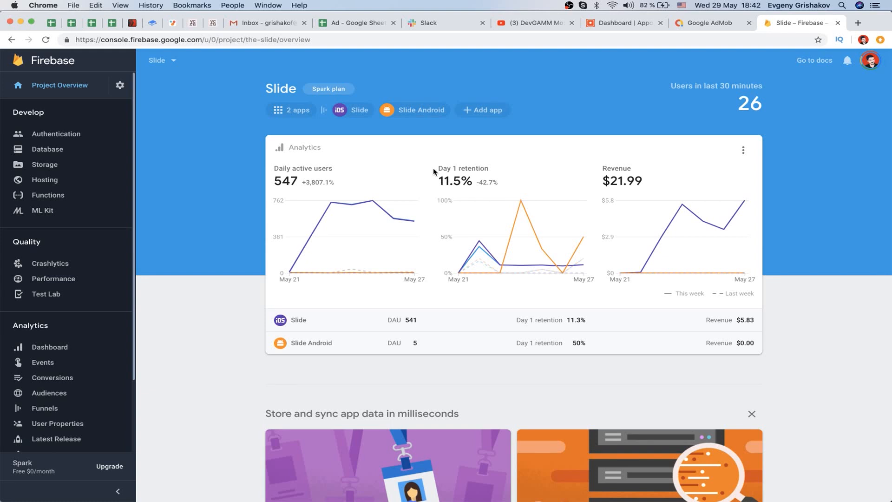
mouse_move(512, 179)
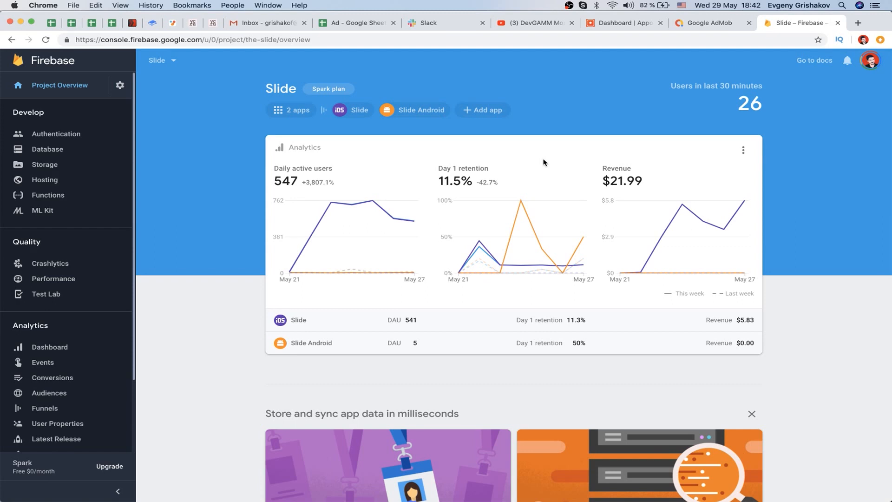
mouse_move(464, 152)
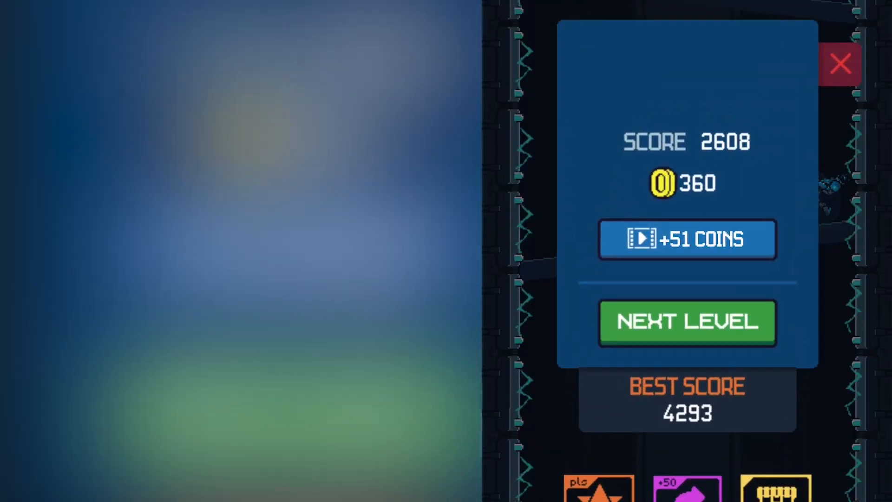
Play the Slide level to the CLEAR results with score 3664 and 376 coins
click(687, 323)
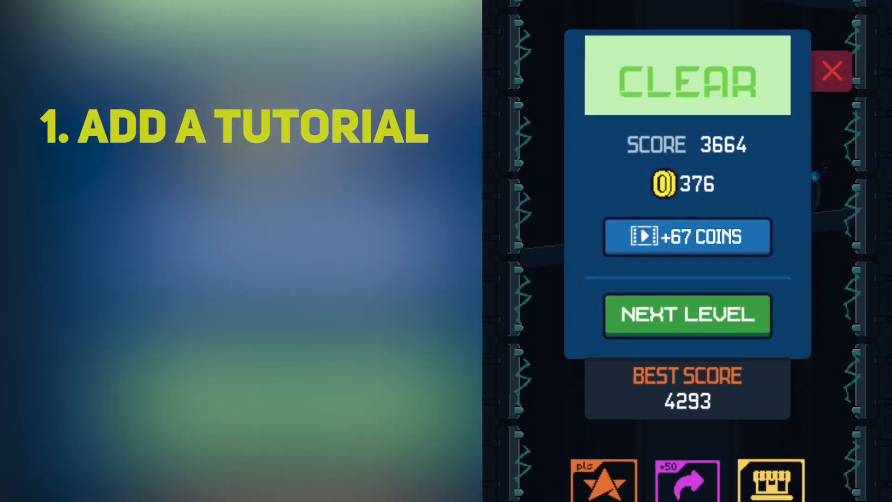
Finish the level for a new best score of 7528 with 441 coins and continue to the next level
click(687, 316)
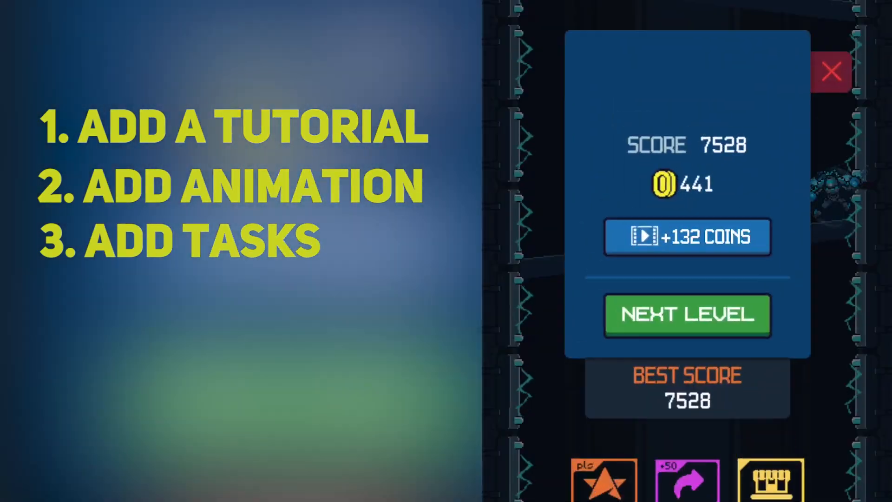
click(687, 316)
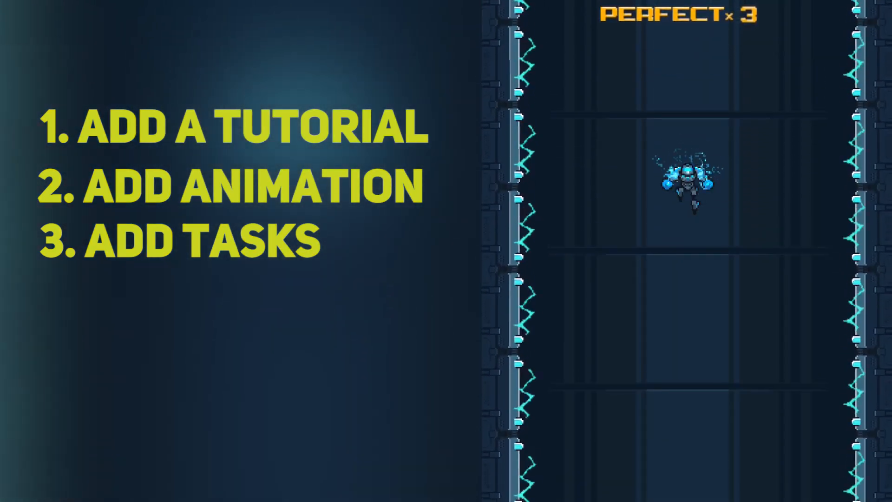